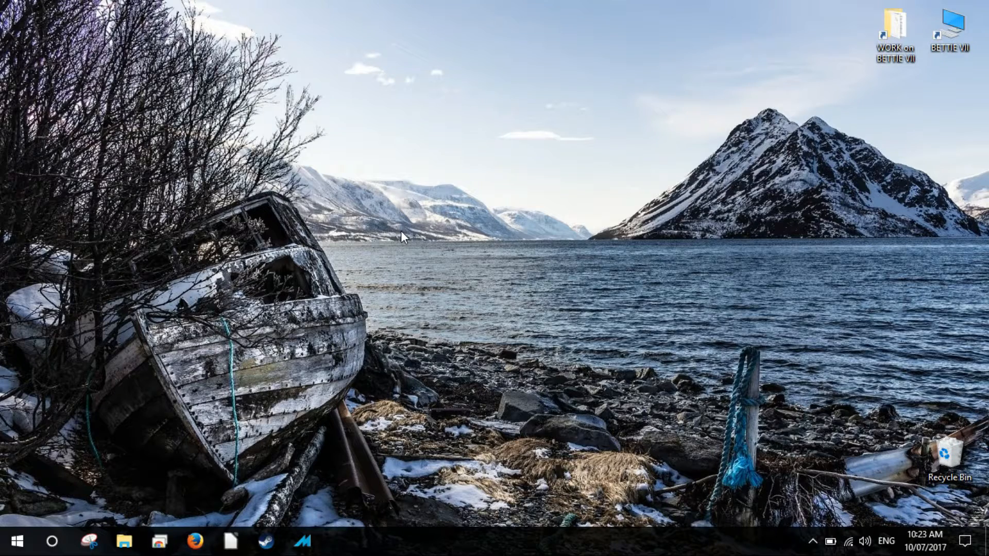
Step: Reach the Start Menu Programs folder via the Run prompt and begin a new shortcut there
key("win+r")
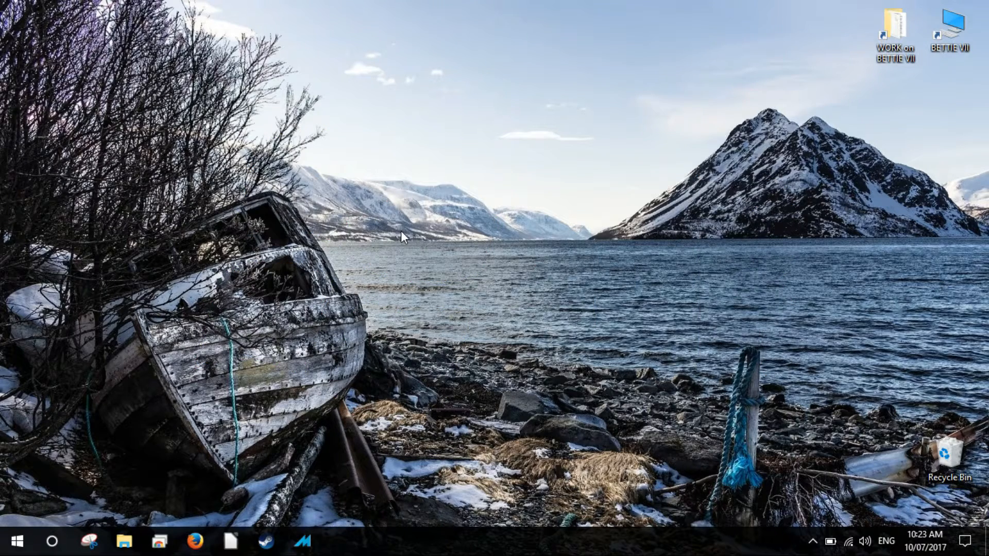
key("Win+r")
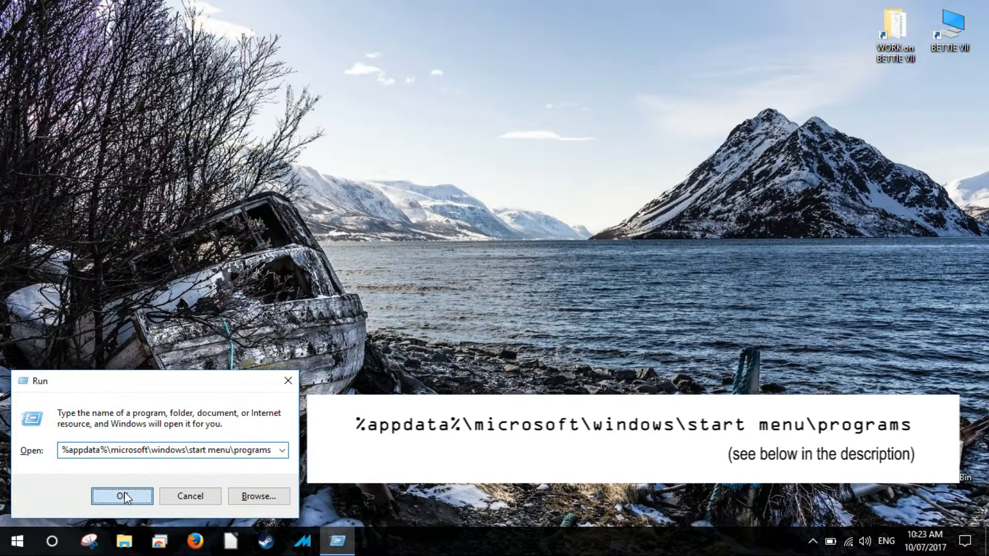
left_click(121, 496)
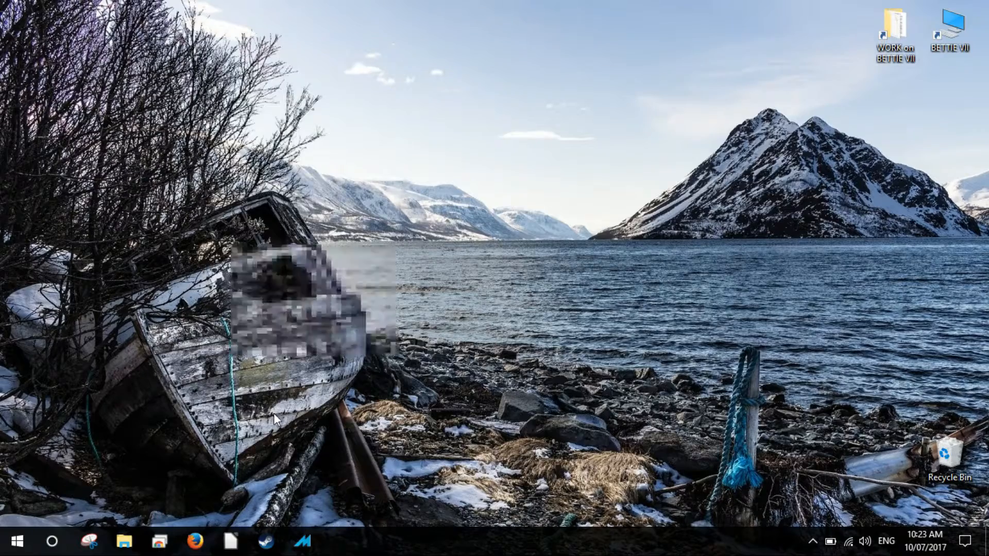
left_click(124, 540)
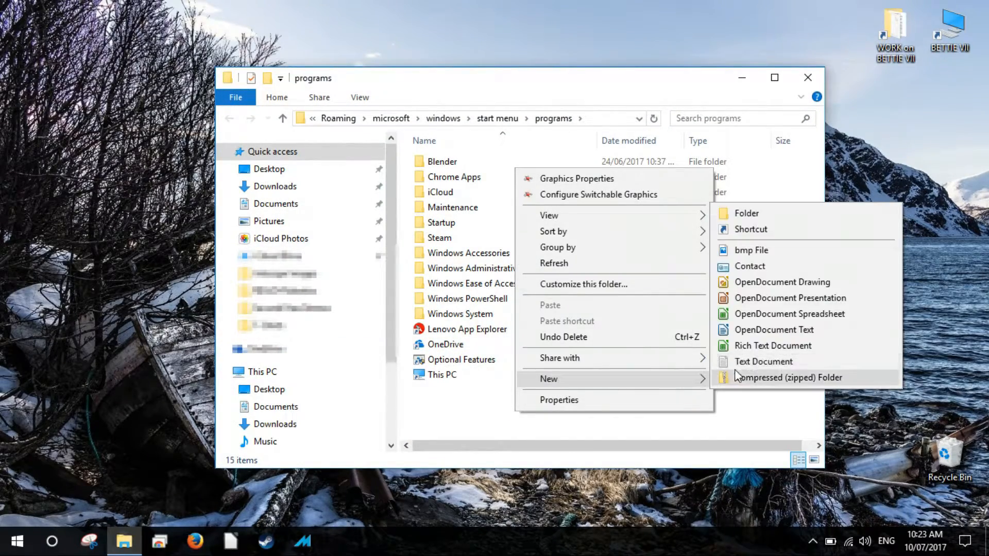
left_click(751, 230)
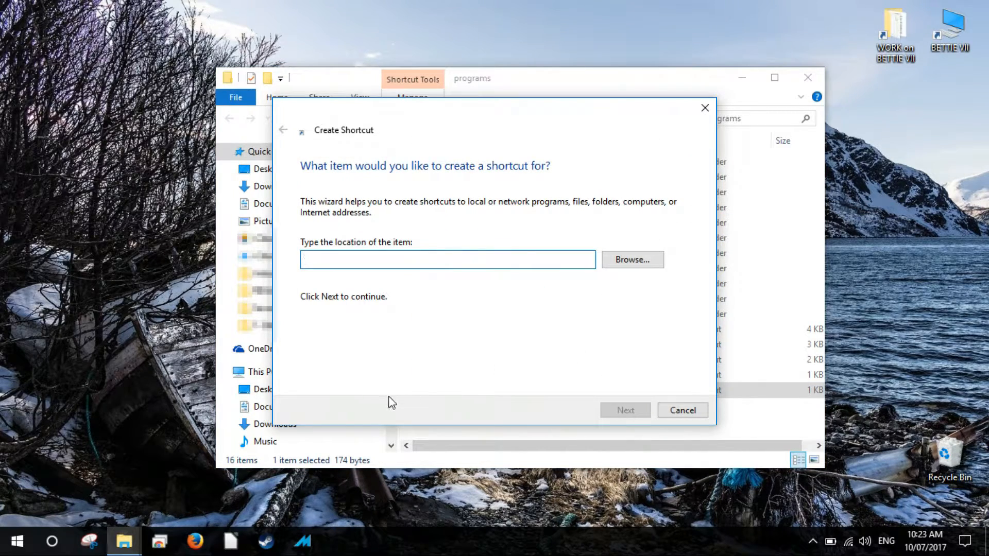
mouse_move(196, 541)
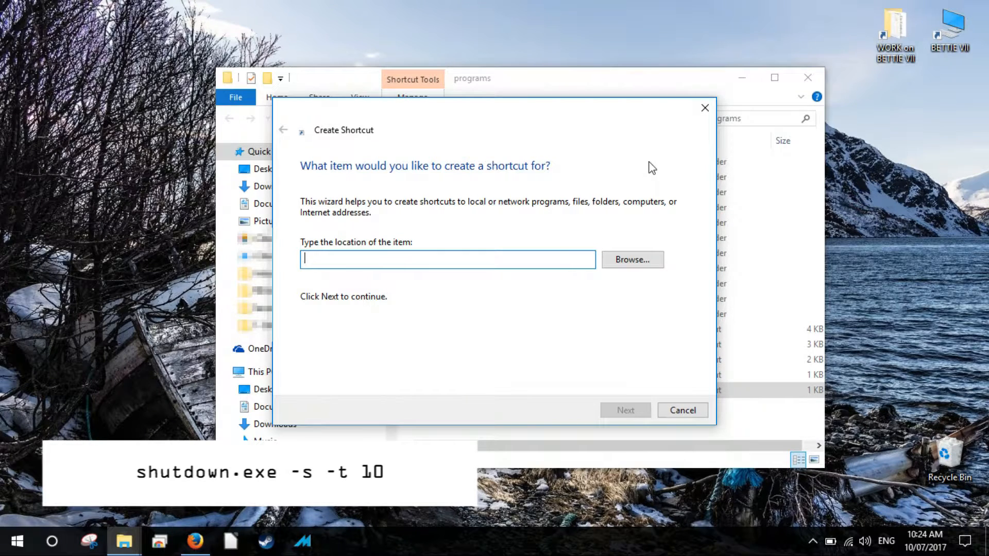
mouse_move(485, 259)
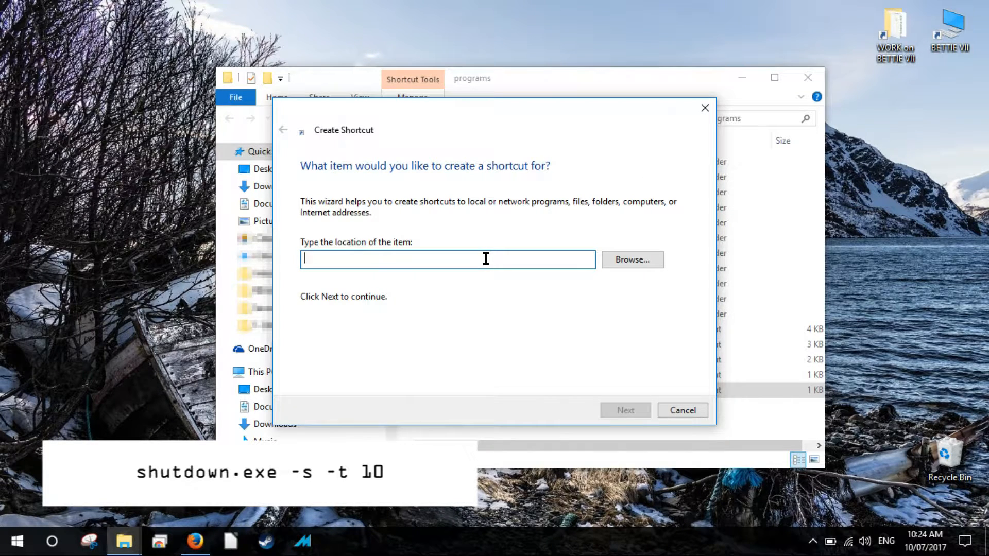
Step: Create a shortcut named shutdown targeting shutdown.exe -s -t 10
type("shutdown.exe -s -t 10")
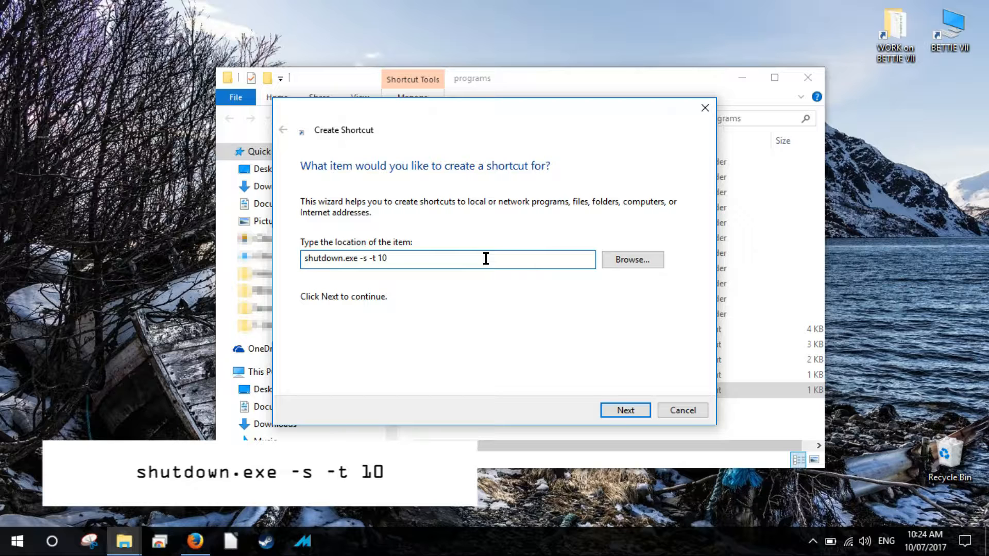
mouse_move(588, 392)
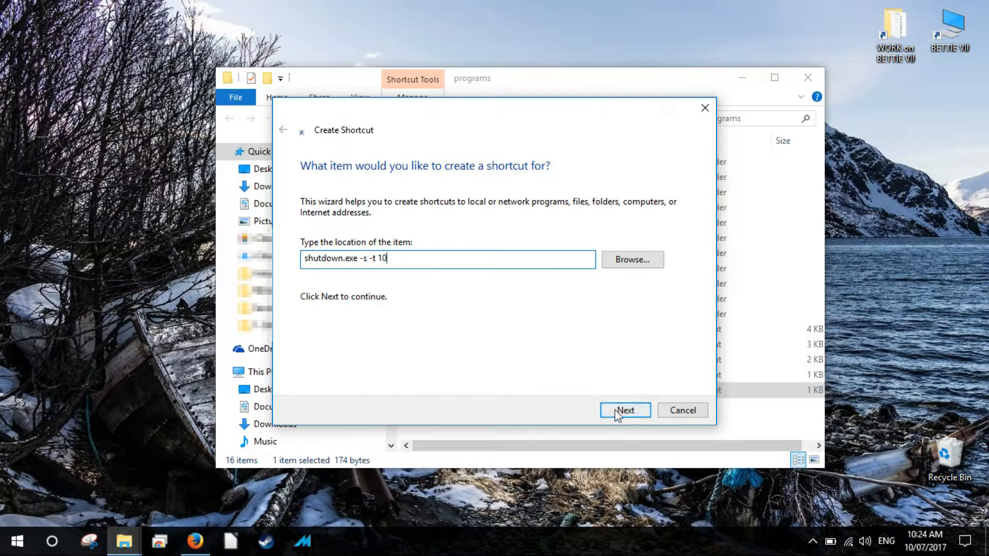
left_click(624, 410)
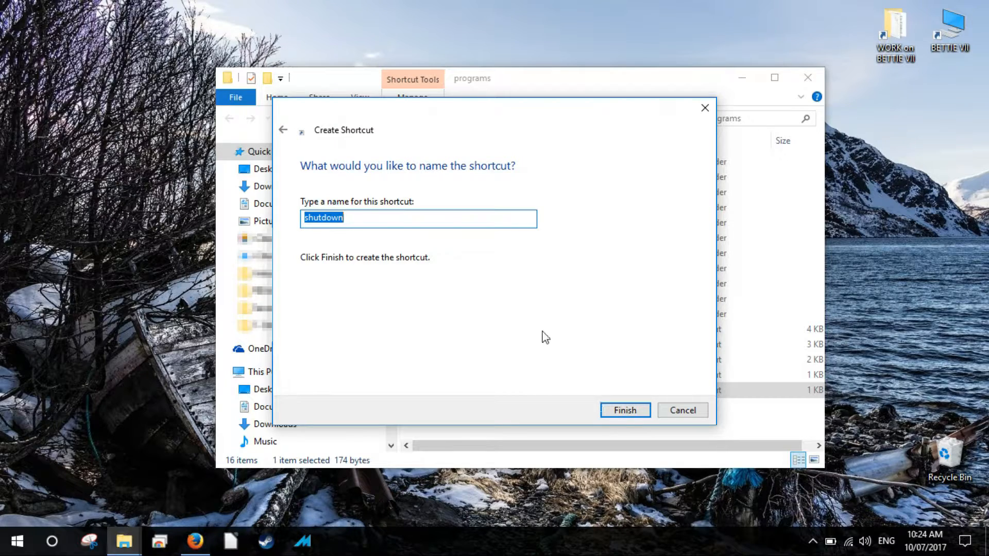
left_click(624, 410)
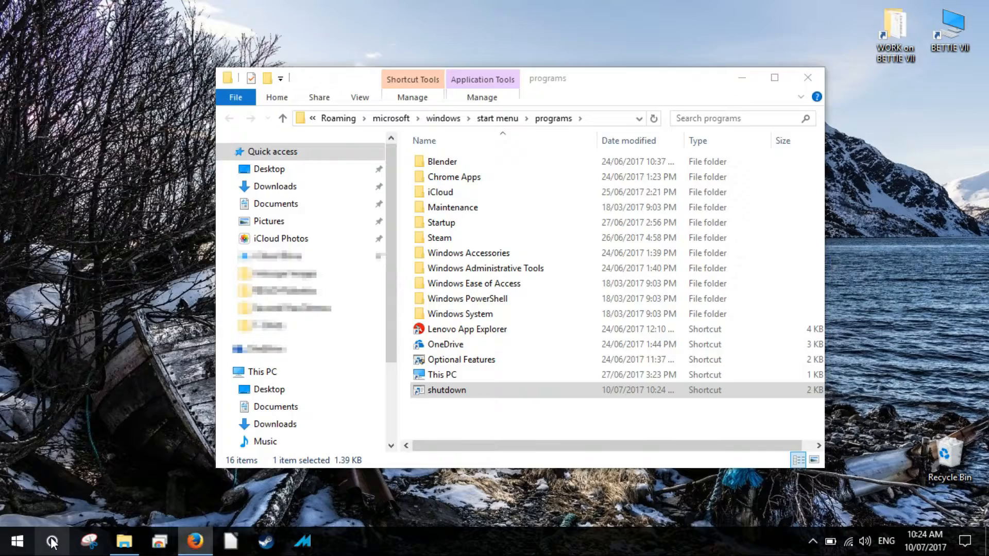
Step: Send Cortana the request 'open shutdown.exe'
left_click(52, 541)
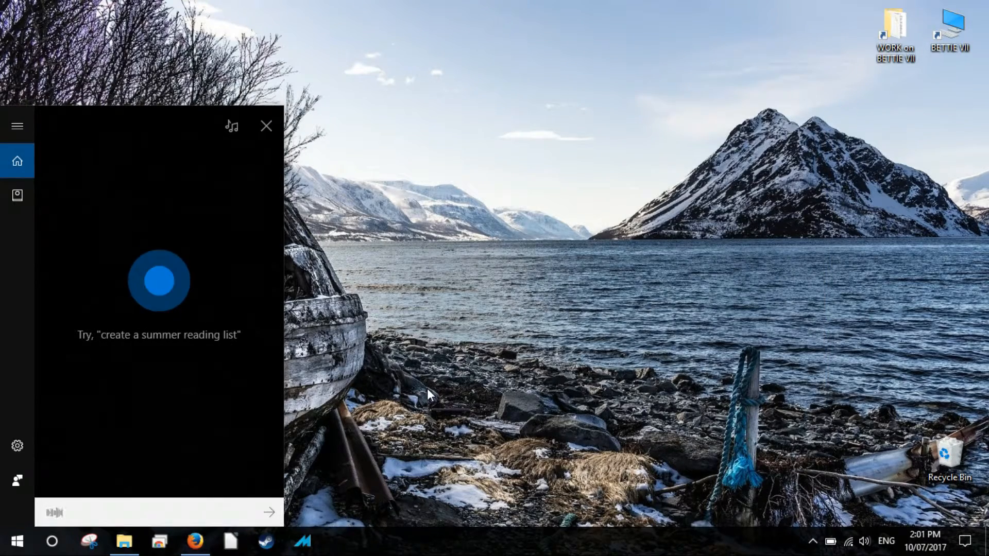
type("open shutdown.exe")
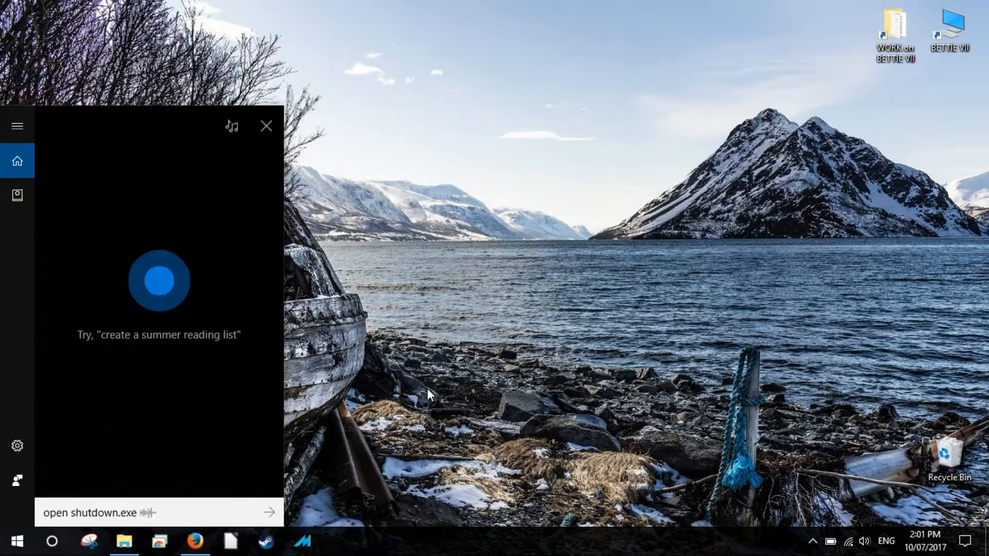
left_click(266, 125)
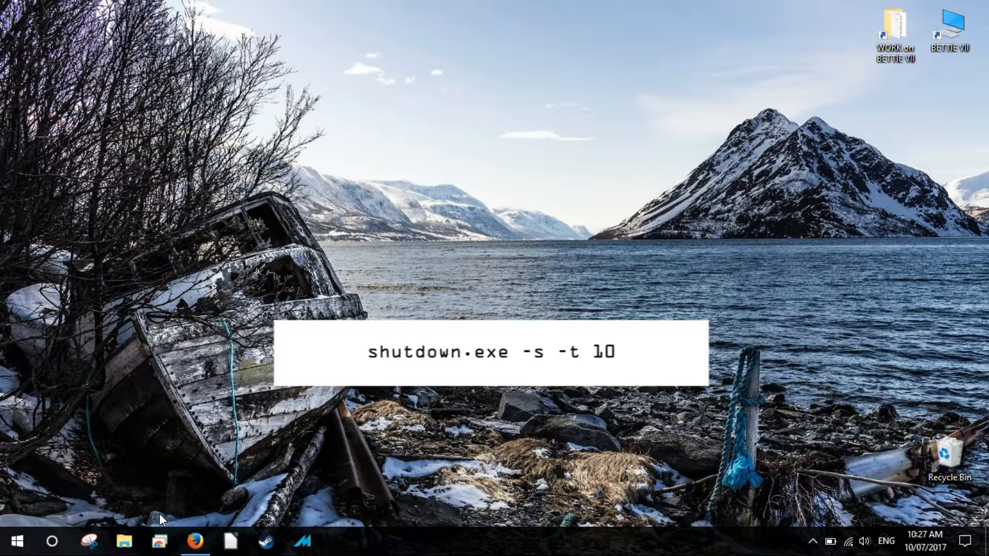
Step: Return to the Programs folder listing the restart and shutdown shortcuts
key("BackSpace")
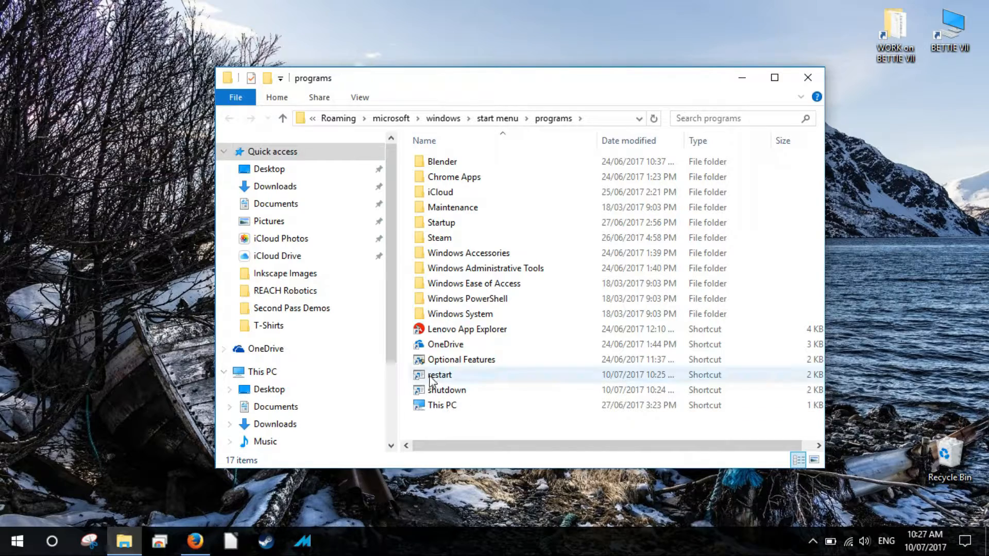
Step: Inspect the restart shortcut's properties showing target shutdown.exe -r -t 10
left_click(440, 375)
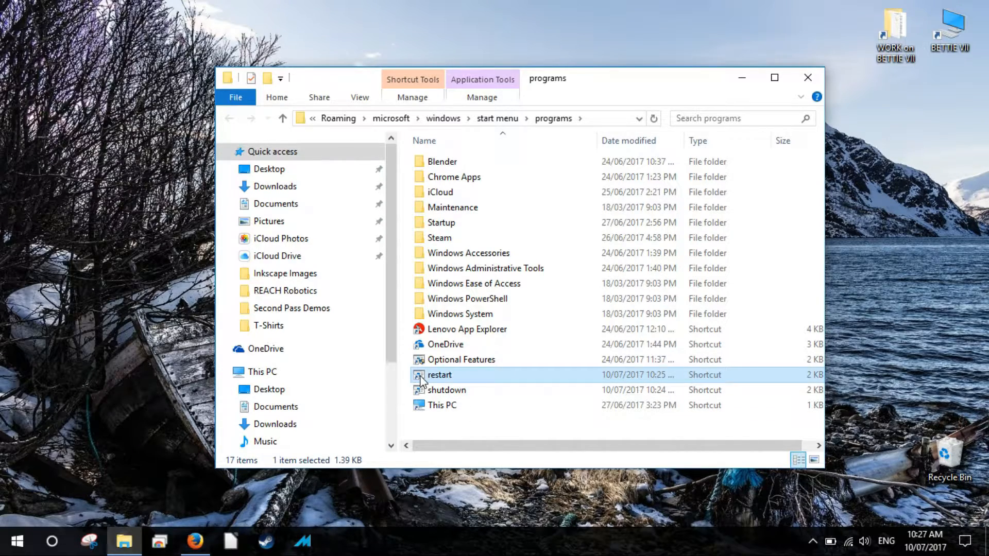
mouse_move(478, 375)
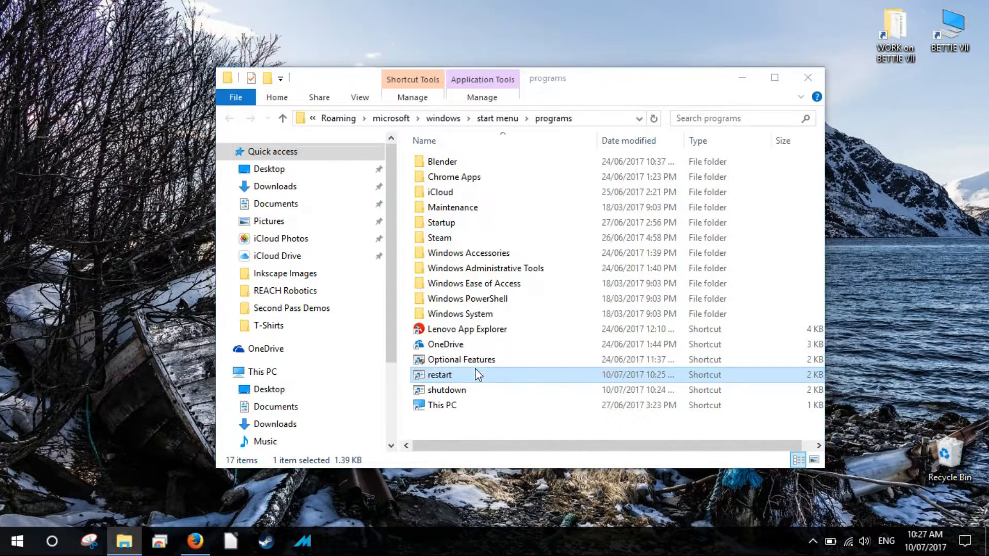
double_click(439, 375)
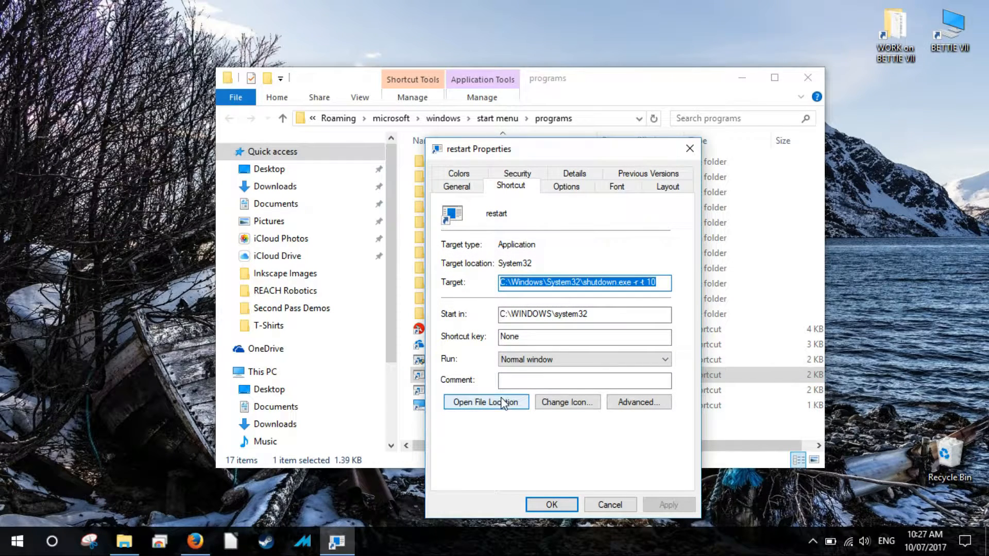
mouse_move(625, 330)
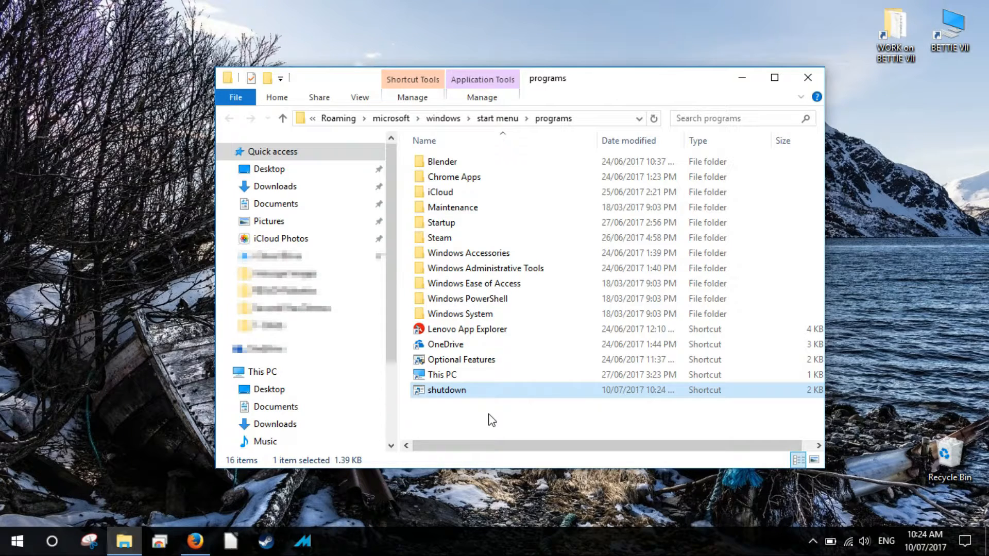
Step: Begin another new shortcut from the folder background's New menu
right_click(492, 419)
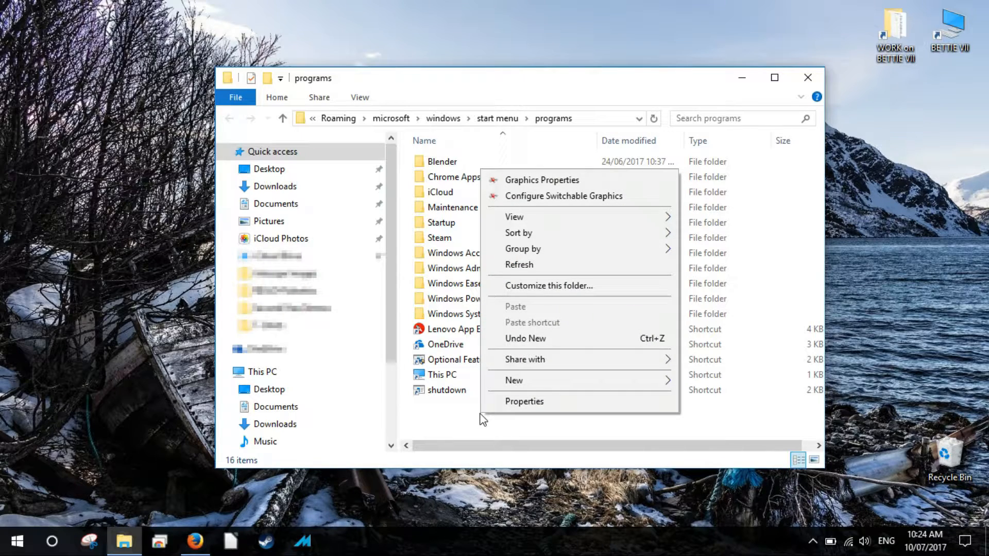
mouse_move(546, 385)
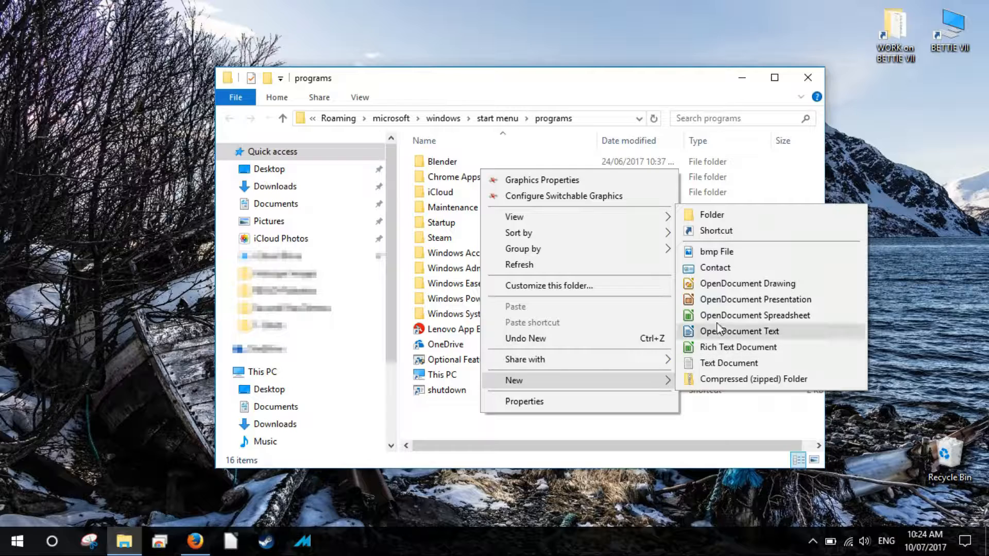
left_click(715, 230)
type("shutdown.exe --t 10")
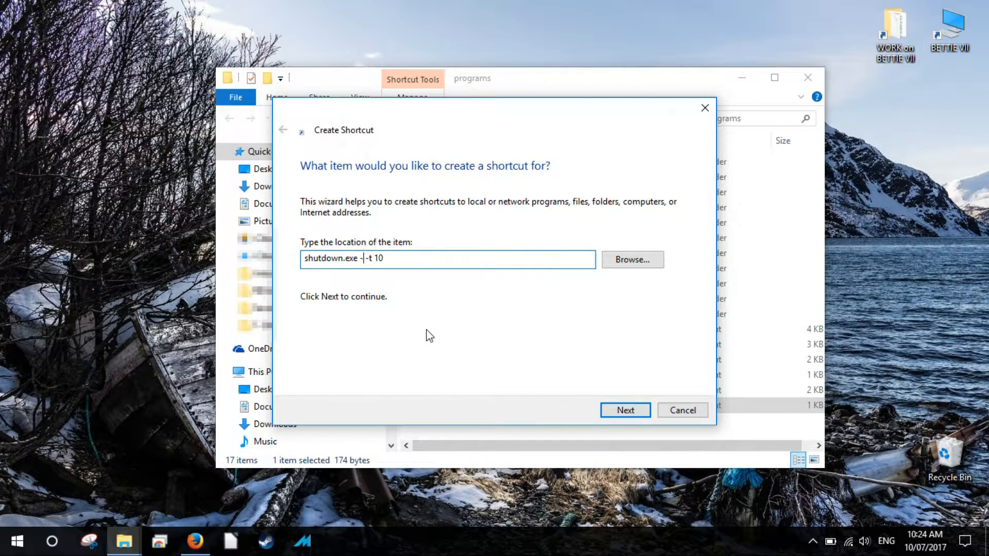
Step: Set the target flag to -r and name the shortcut restart
type("r")
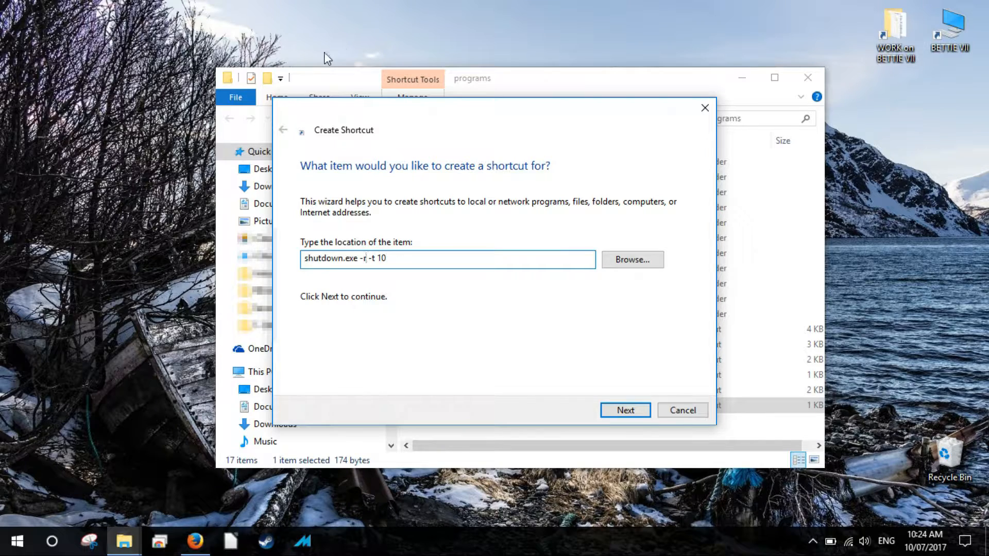
left_click(624, 410)
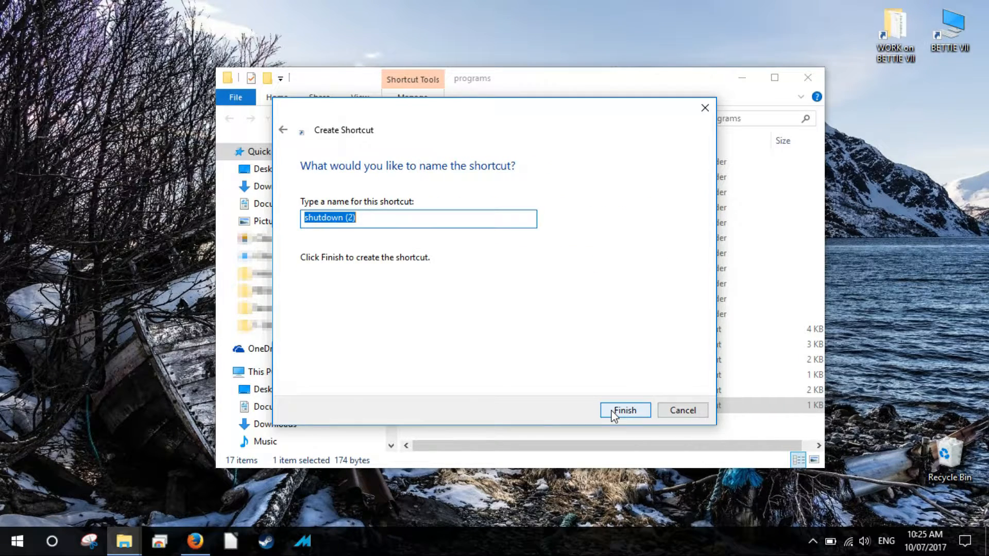
type("restart")
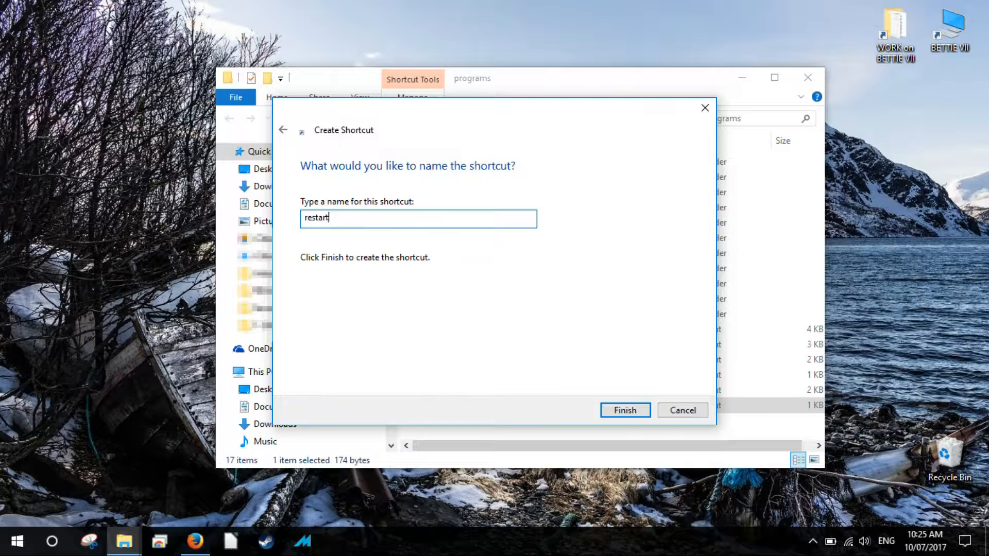
mouse_move(616, 421)
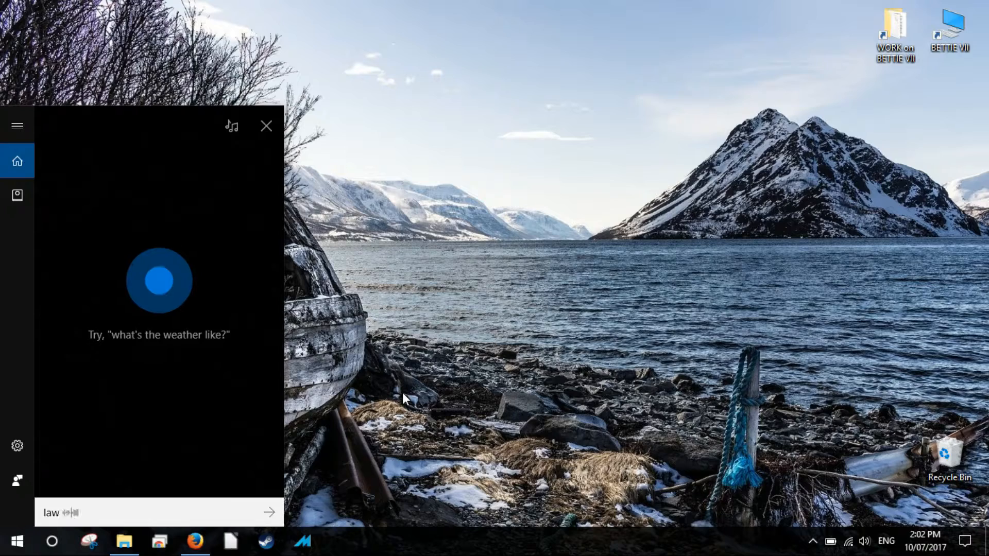
Step: Enter the Cortana request 'launch shutdown'
type("launch shutdown")
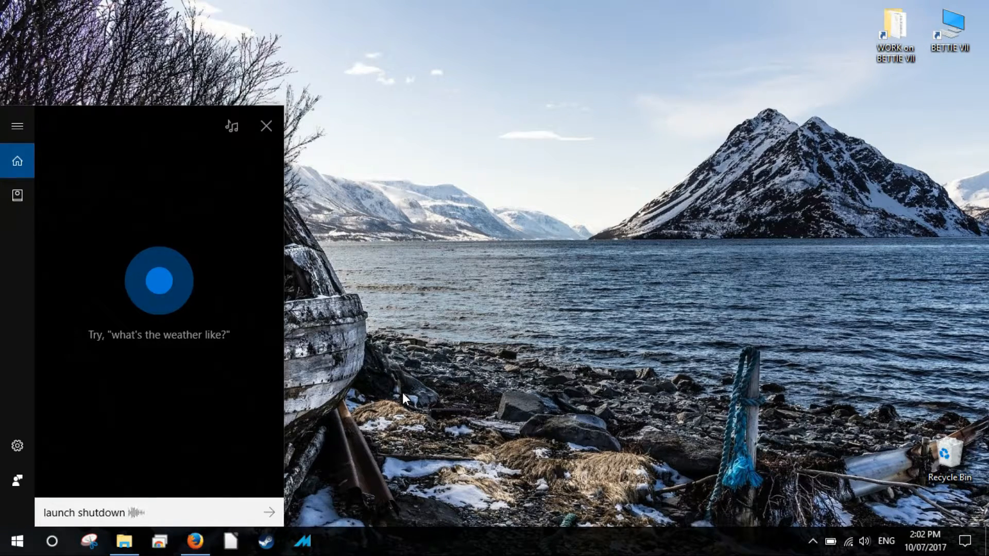